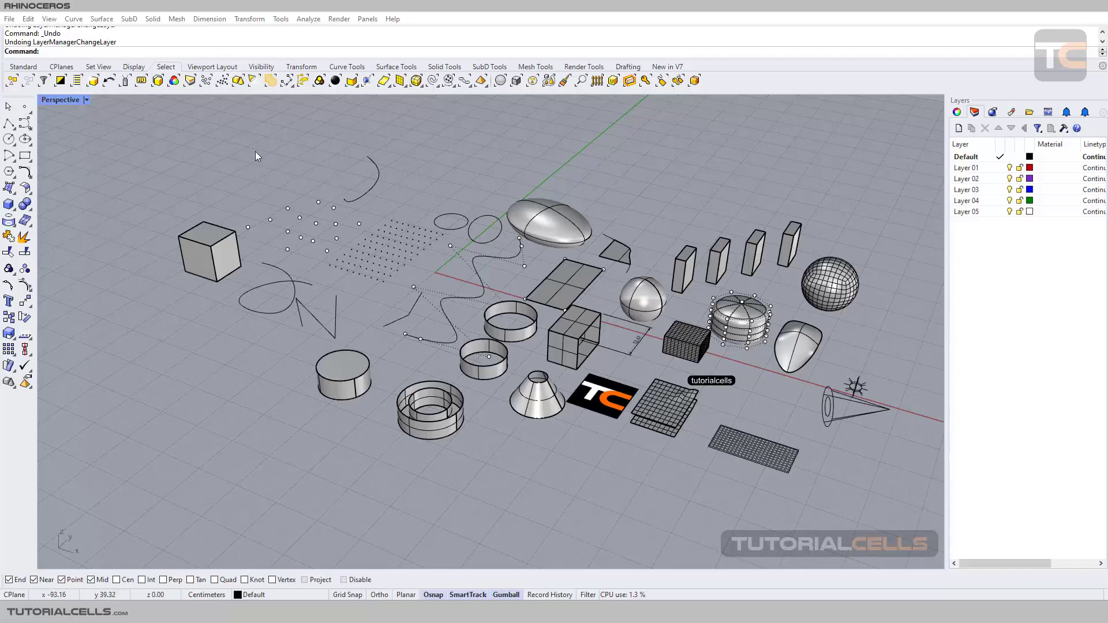
mouse_move(173, 80)
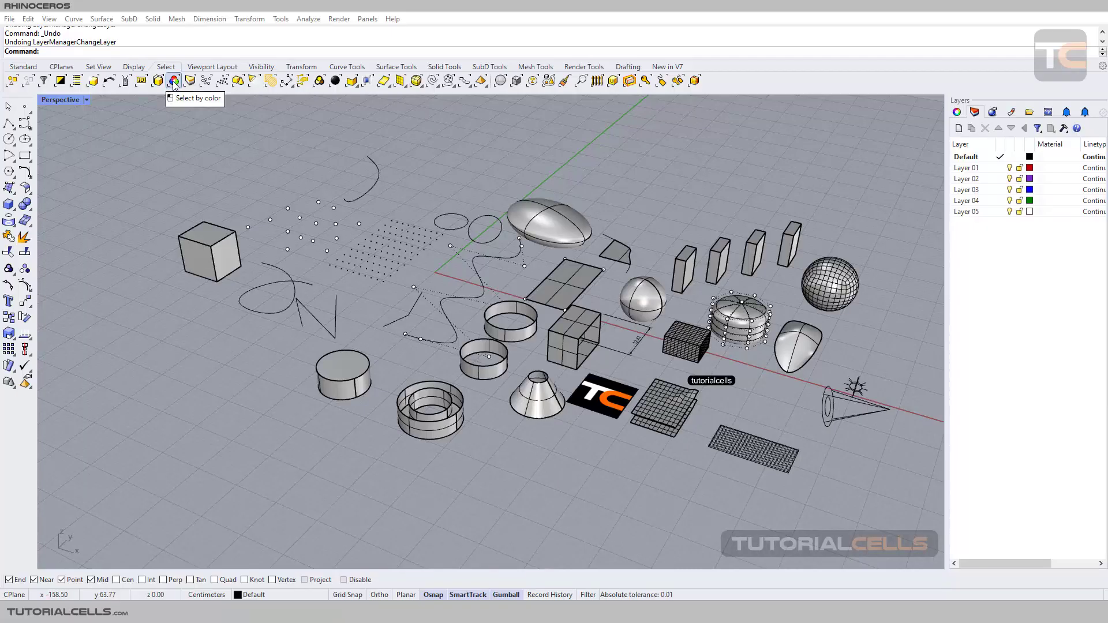
mouse_move(531, 208)
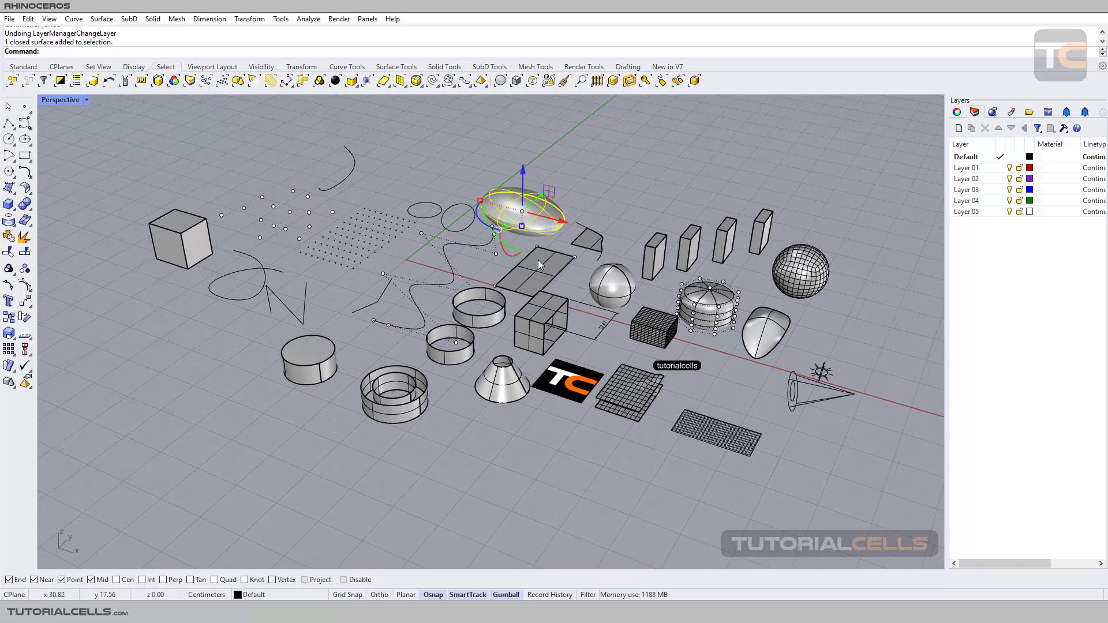
Set the ellipsoid and small sphere to Red and the grid sphere and cone to Green
left_click(959, 112)
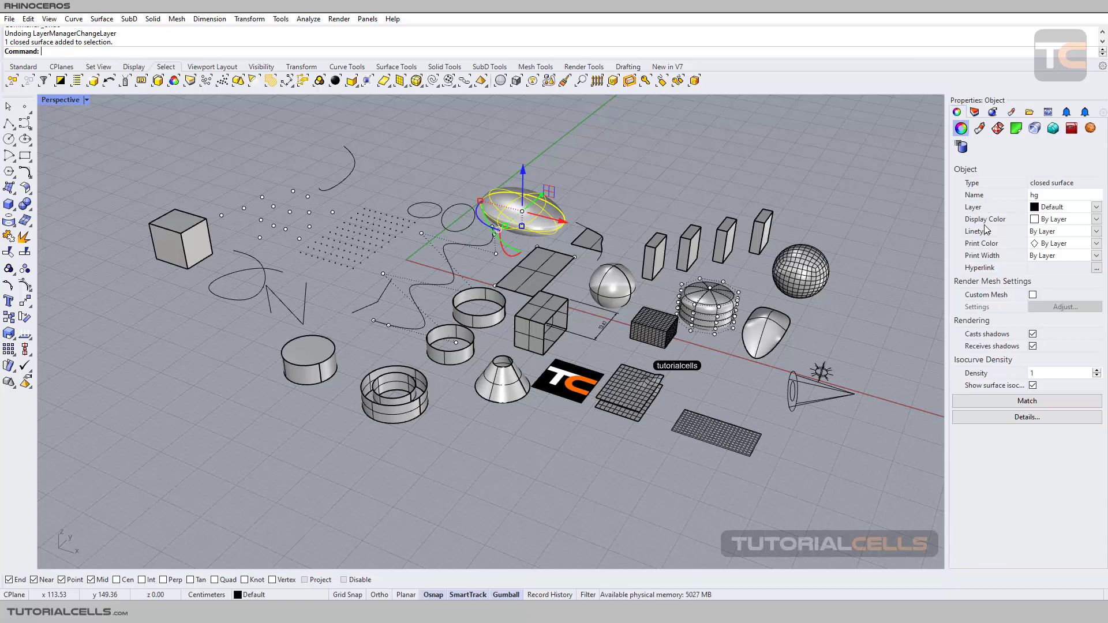
left_click(1096, 219)
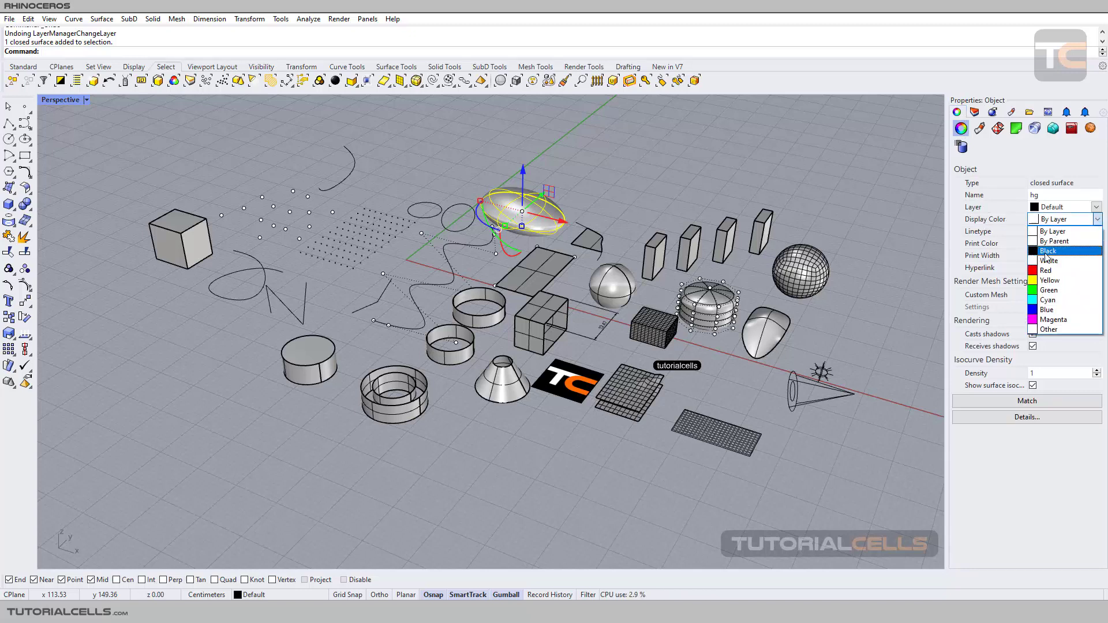
left_click(1045, 271)
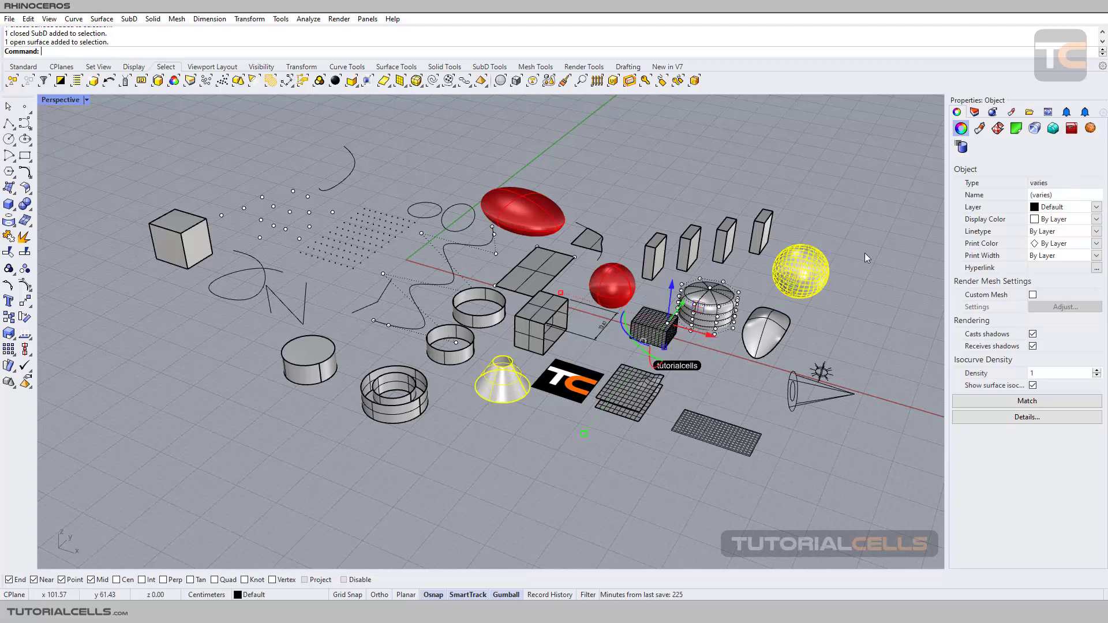
left_click(1095, 219)
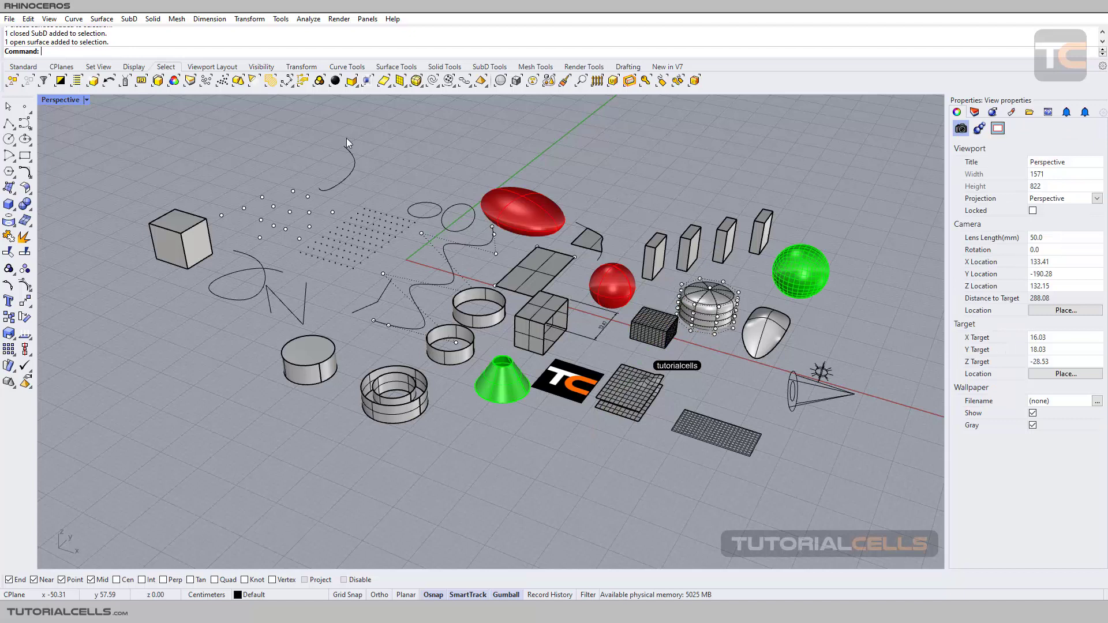
mouse_move(174, 80)
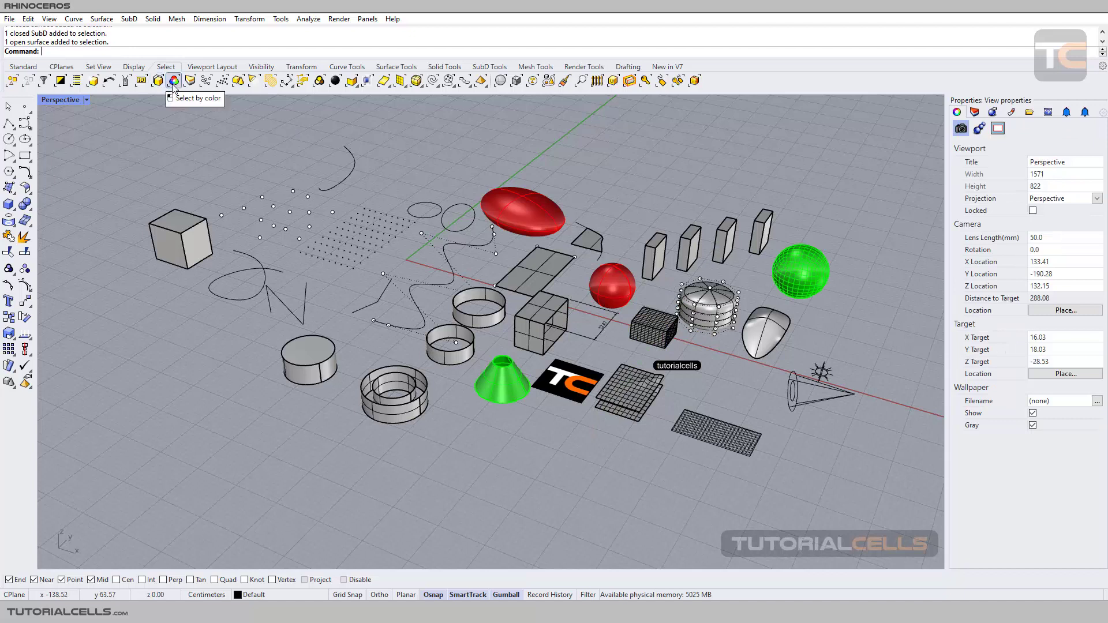
Select the green objects with Select by Color, then undo the colour changes
left_click(173, 80)
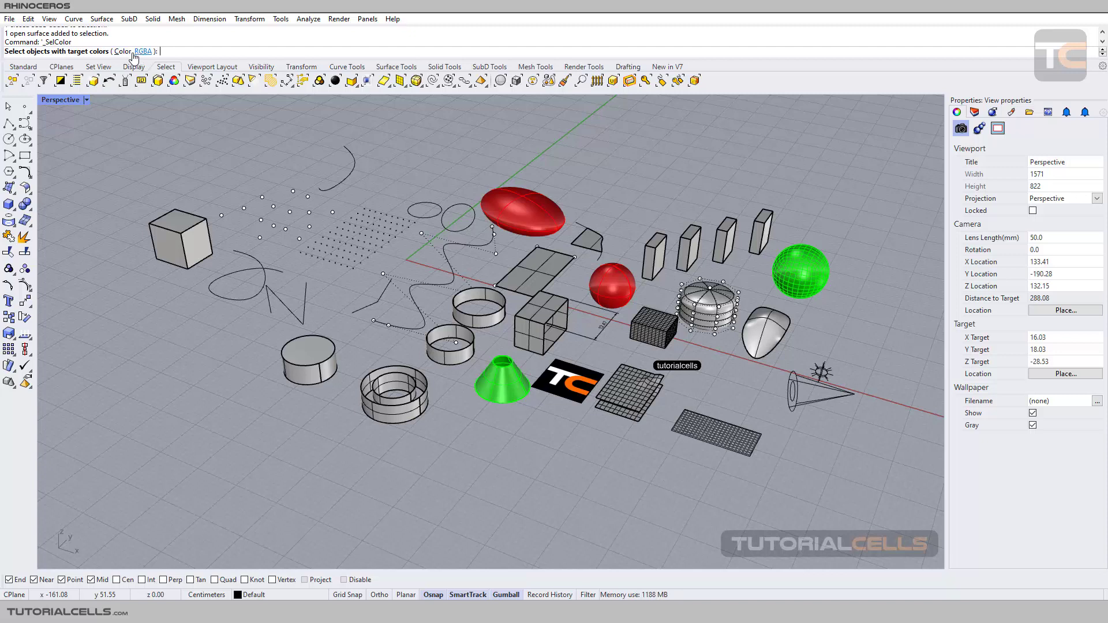
left_click(117, 50)
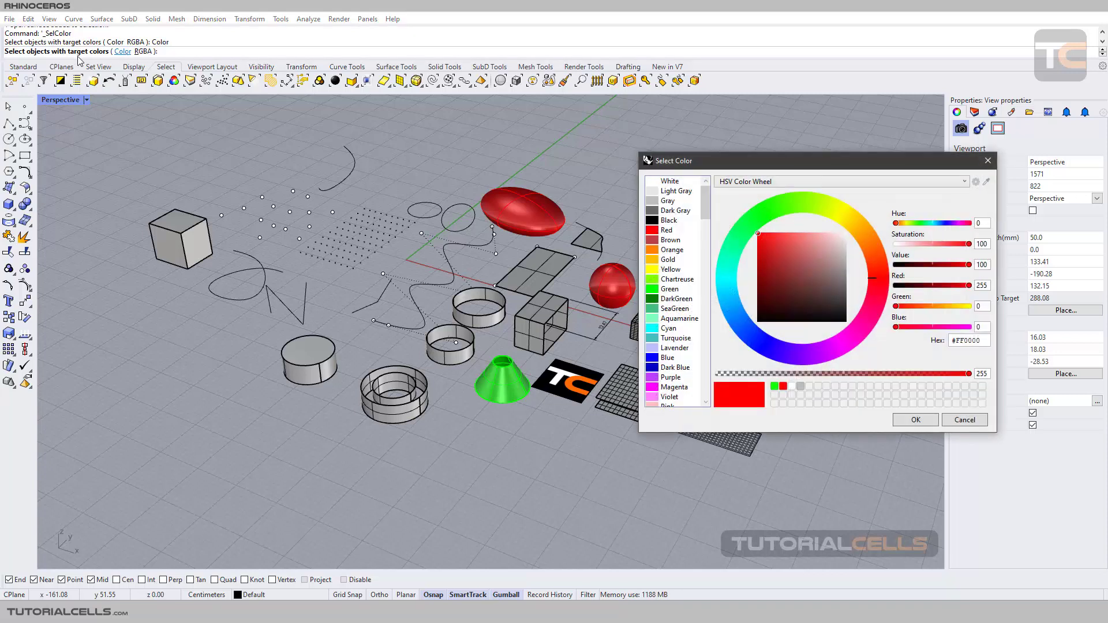
mouse_move(751, 172)
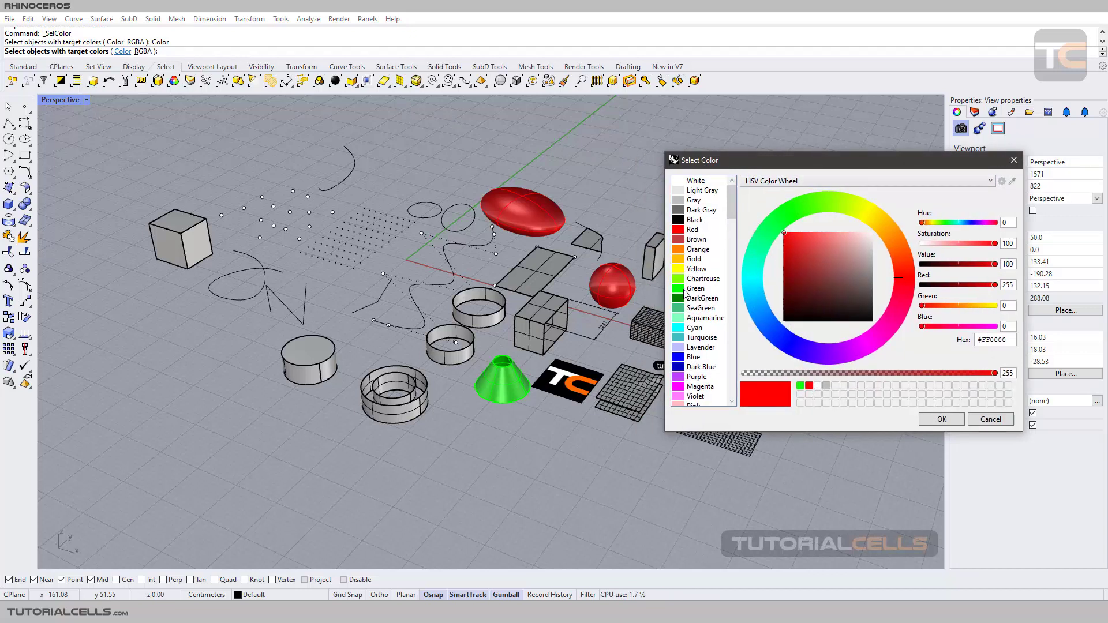
left_click(942, 419)
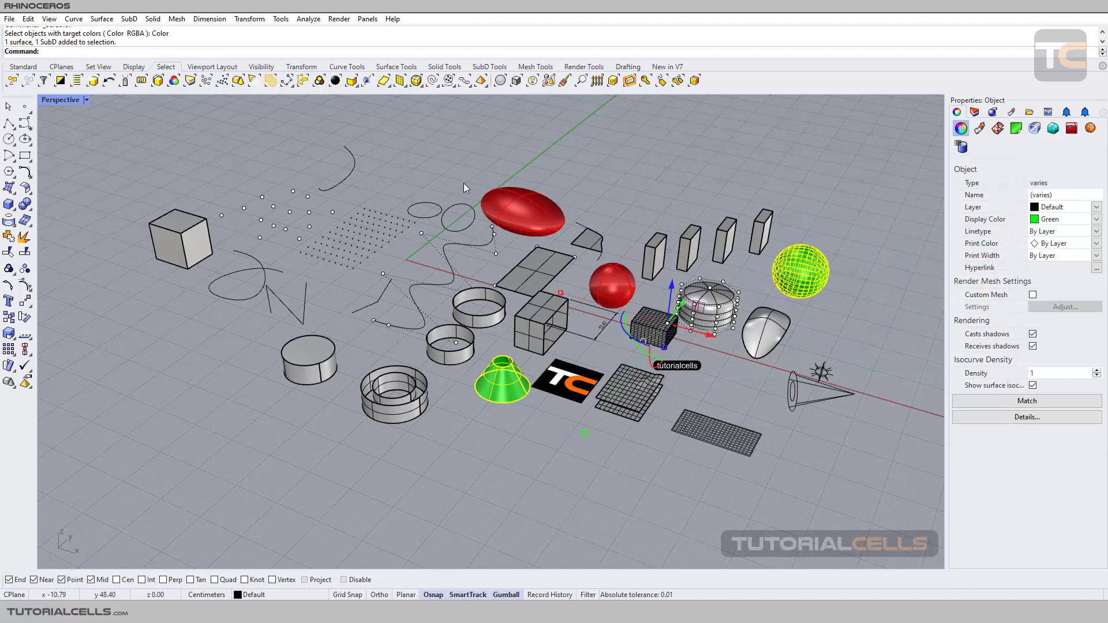
key("Ctrl+z")
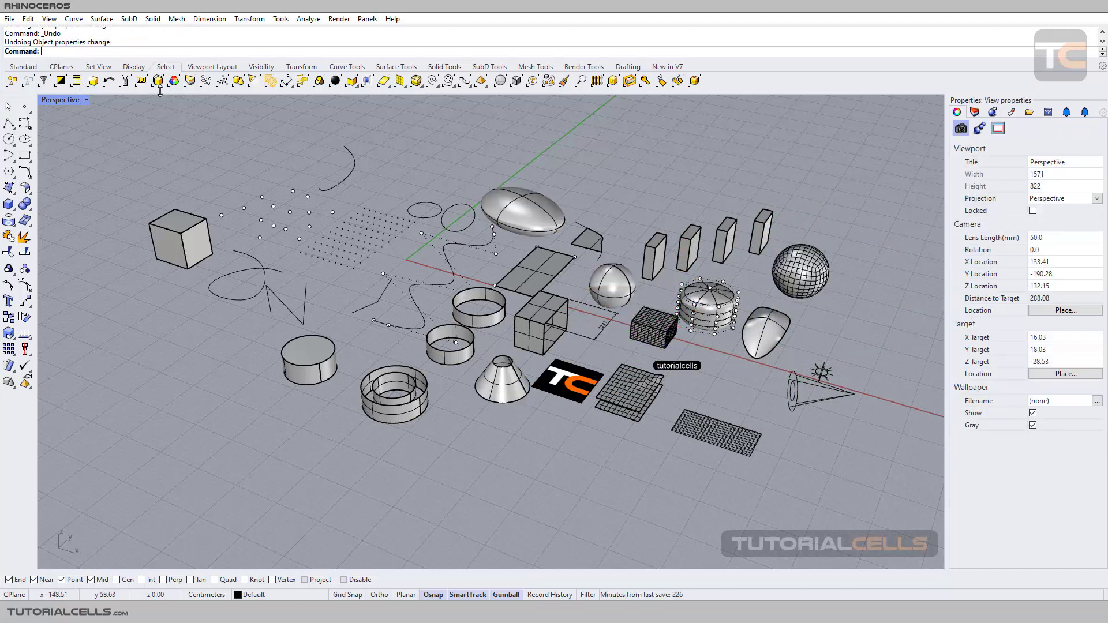
Assign the egg-shaped surface and small sphere to the red Layer 01
left_click(190, 80)
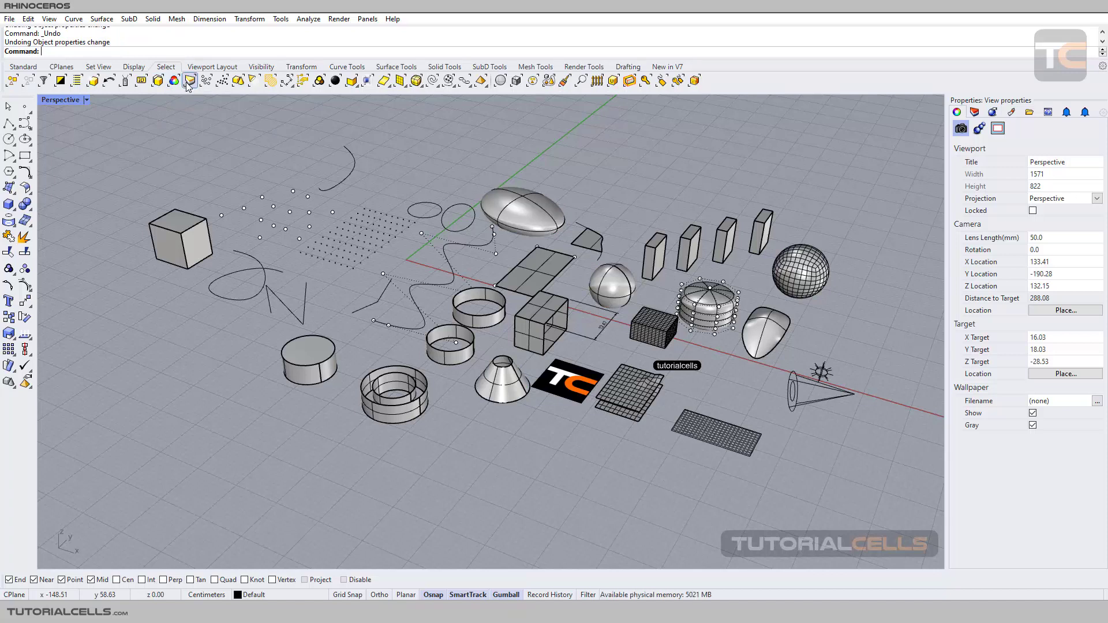
left_click(974, 112)
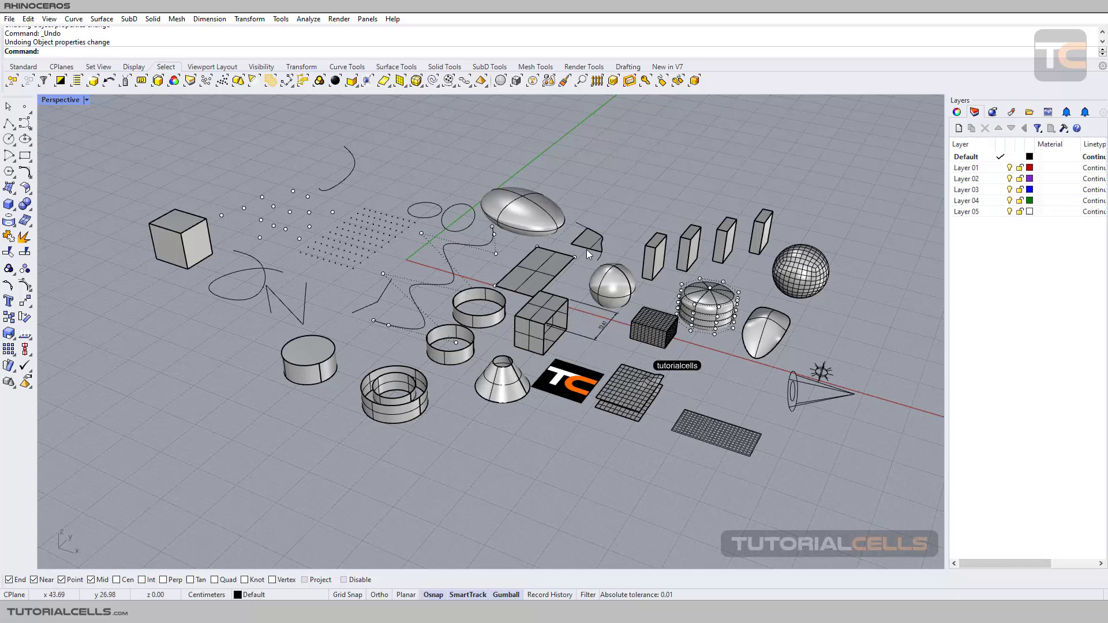
mouse_move(554, 230)
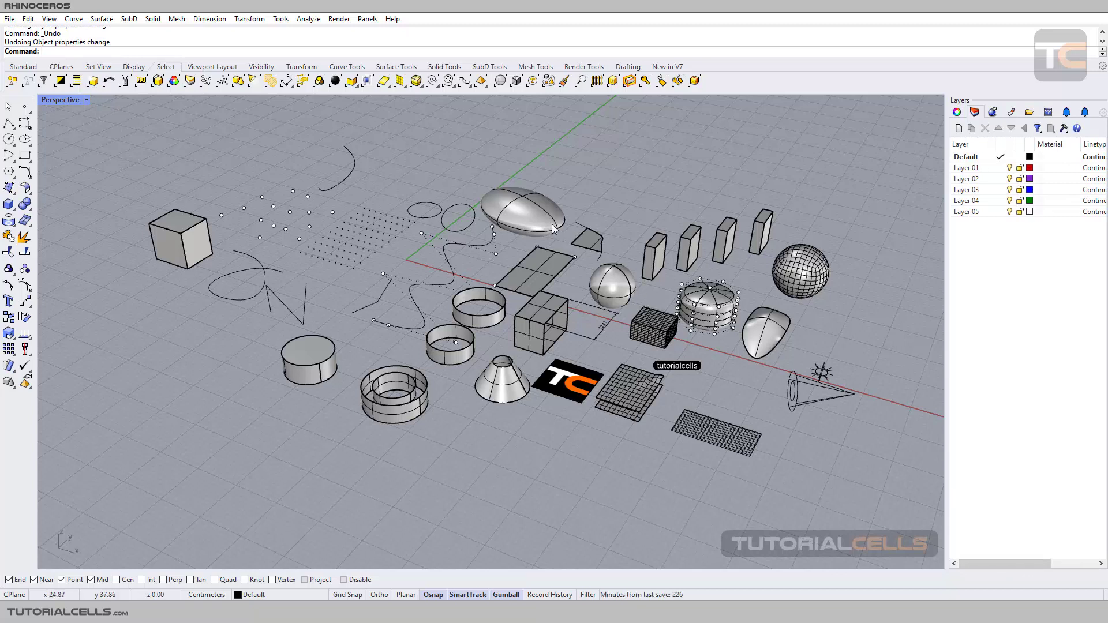
mouse_move(755, 220)
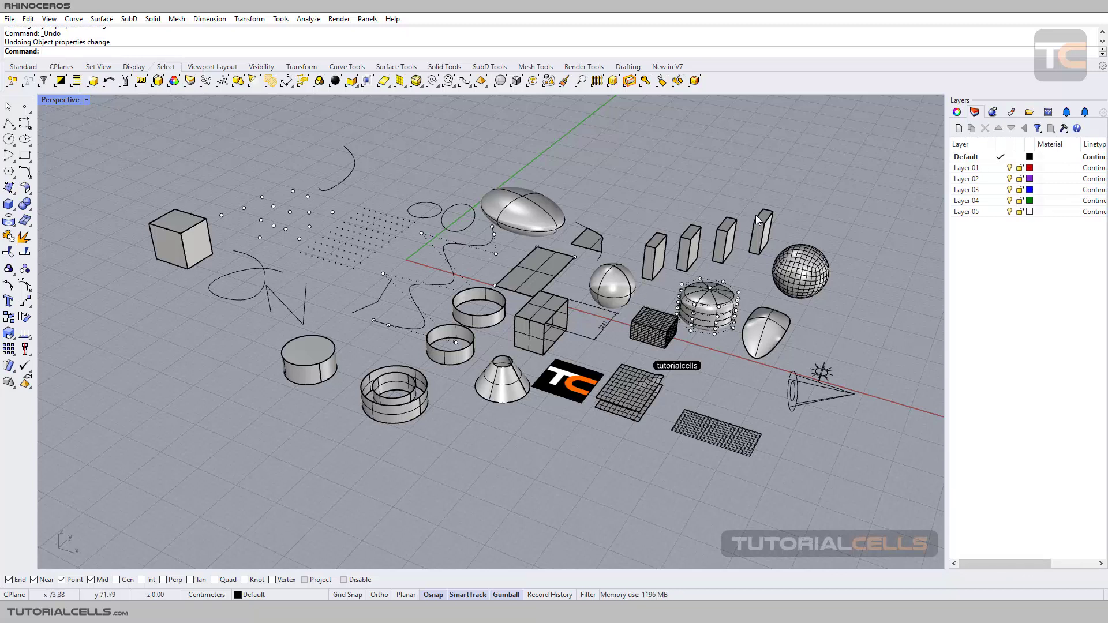
left_click(522, 214)
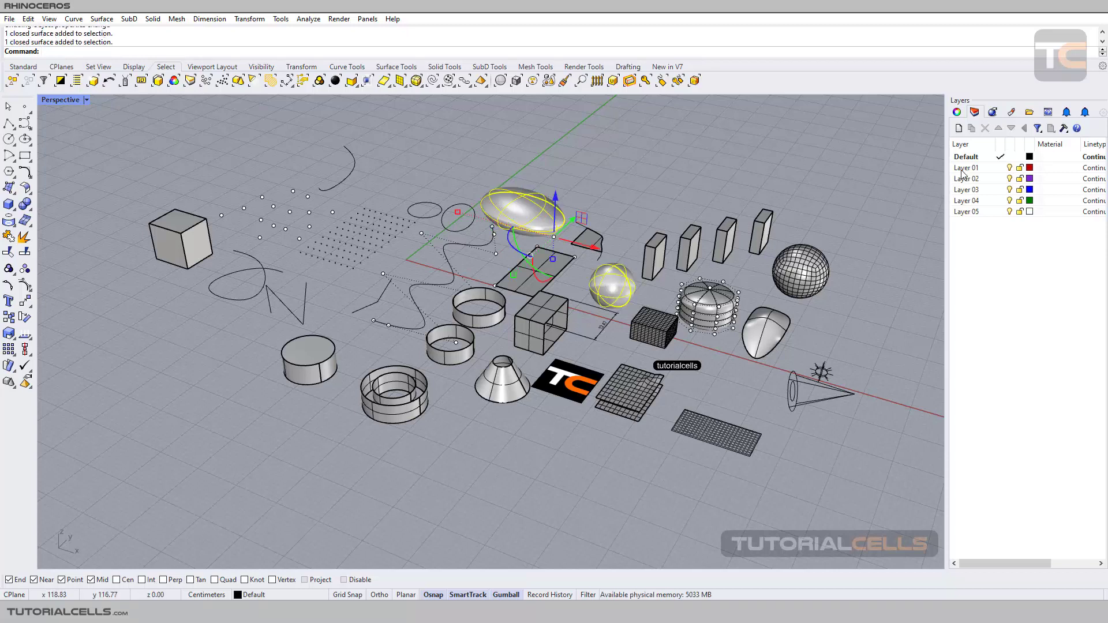
right_click(966, 167)
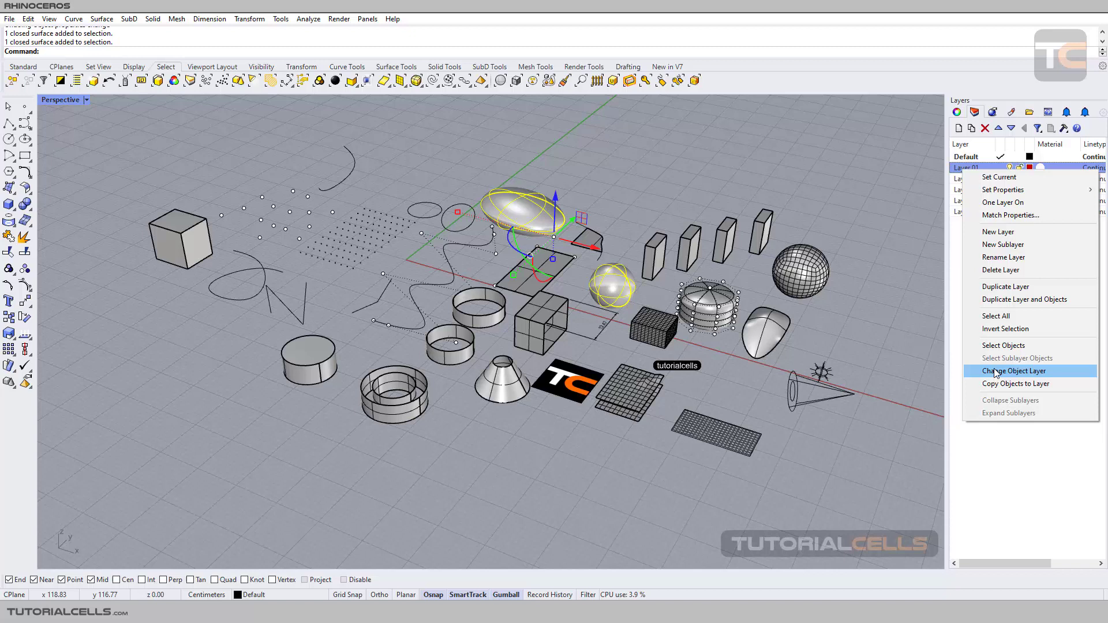
left_click(1014, 371)
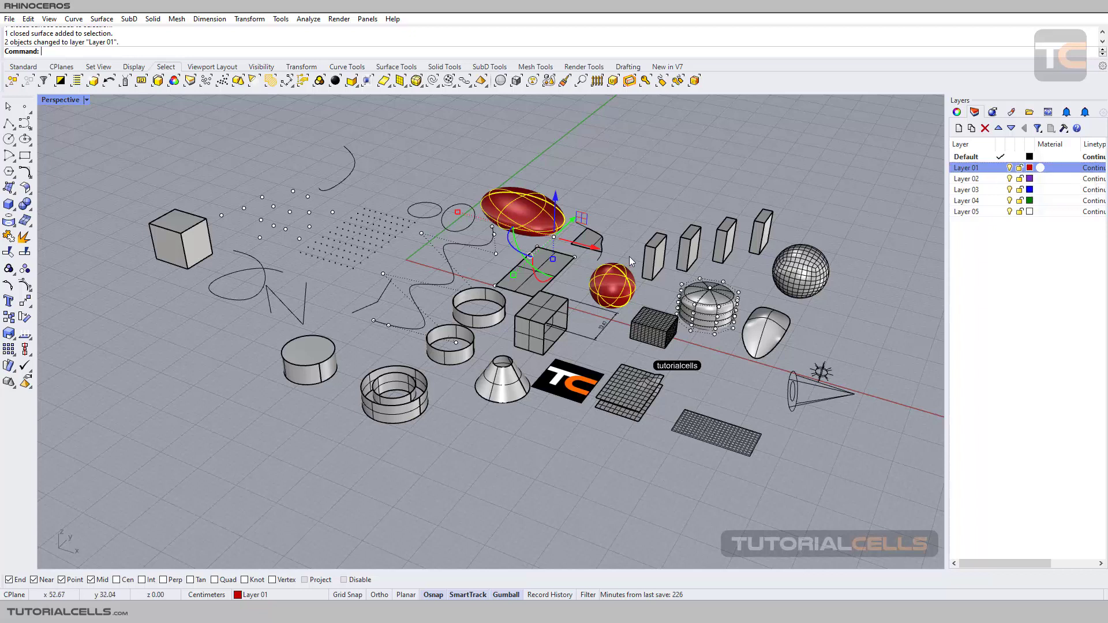
mouse_move(1029, 168)
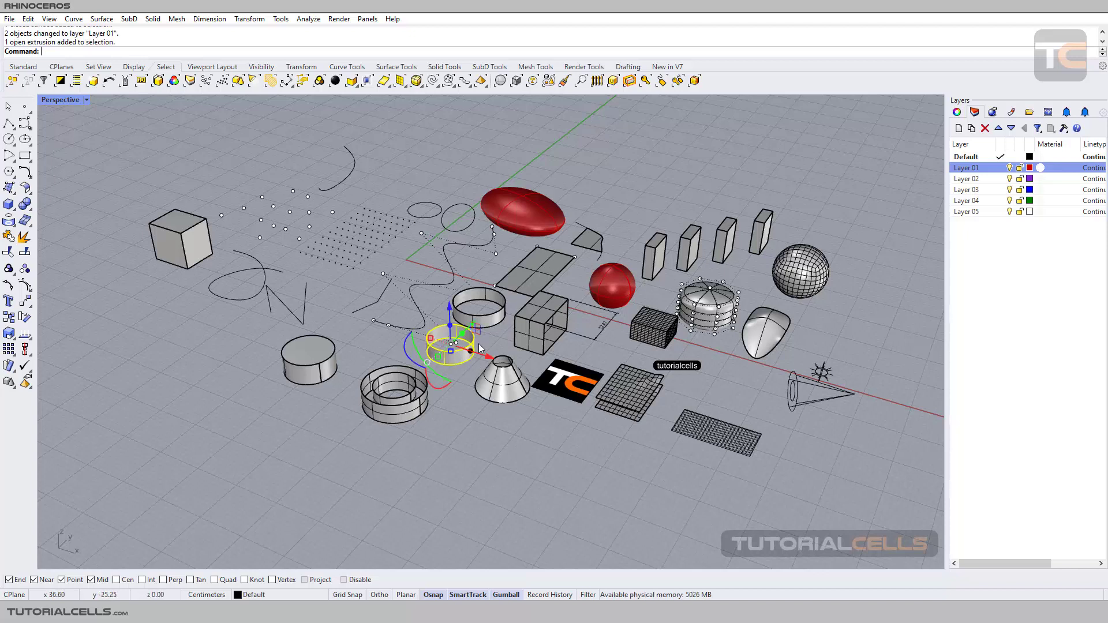
Move the three middle curves onto blue Layer 03 and add a new layer
left_click_drag(470, 347, 481, 312)
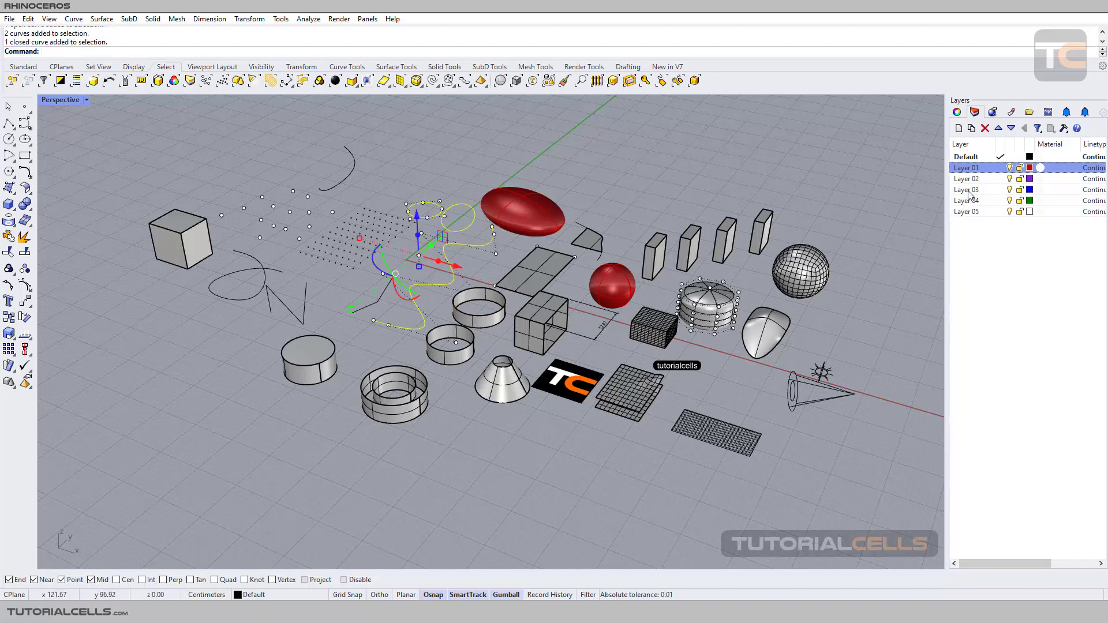
right_click(967, 190)
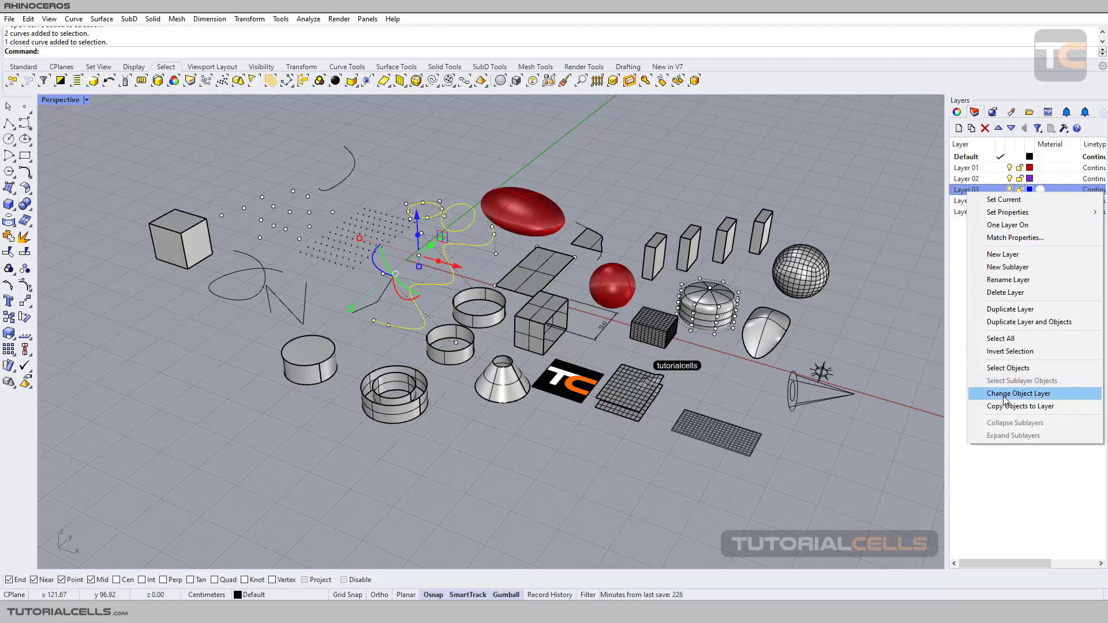
left_click(1019, 394)
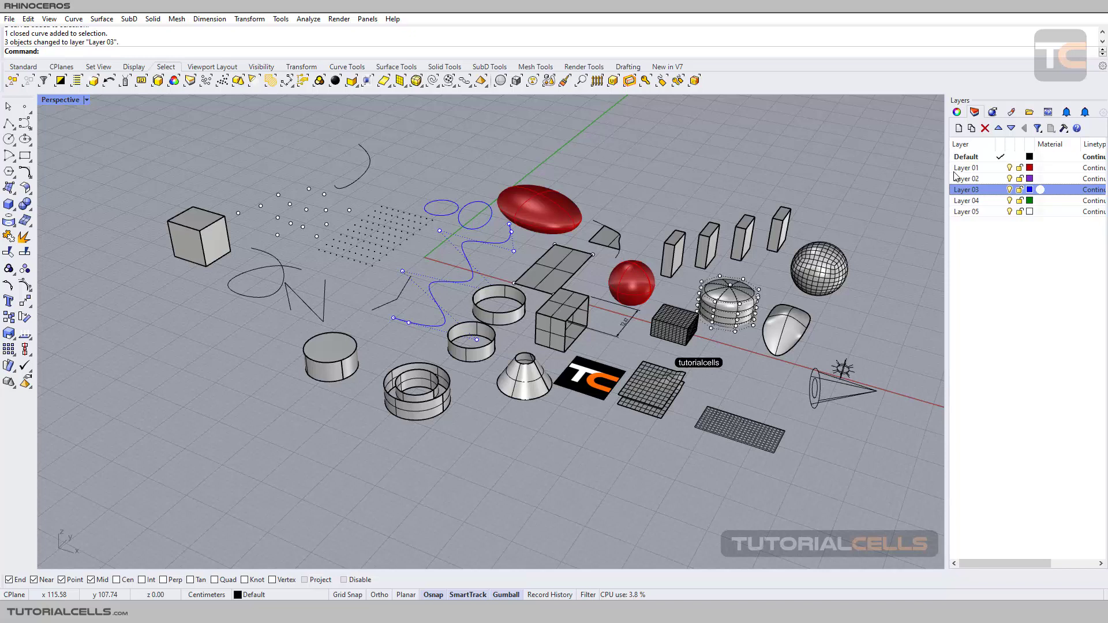
mouse_move(659, 164)
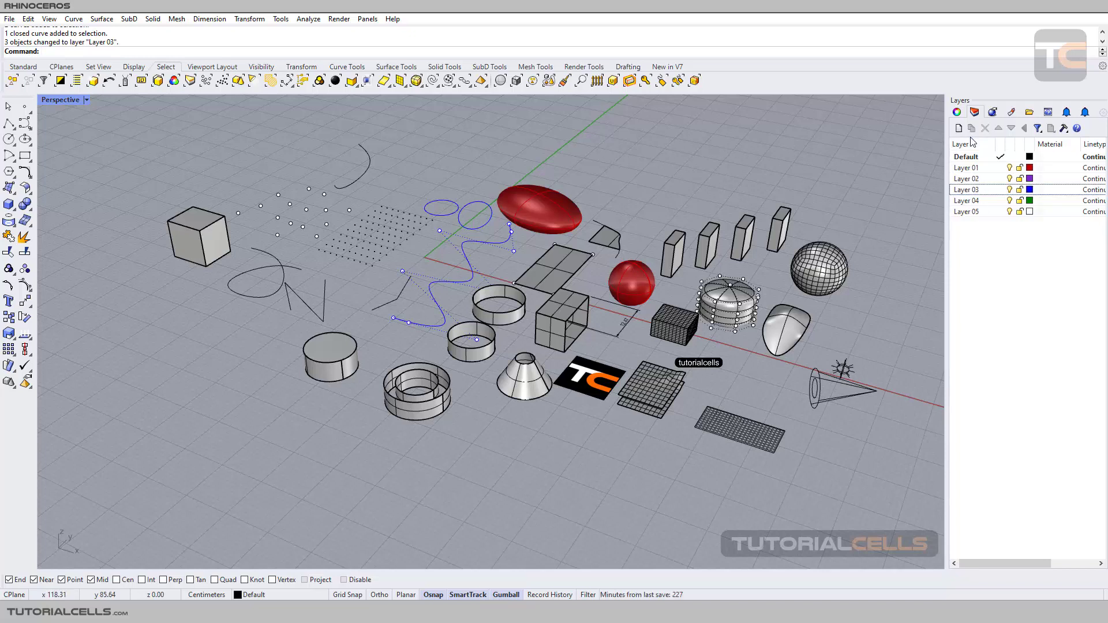
left_click(958, 128)
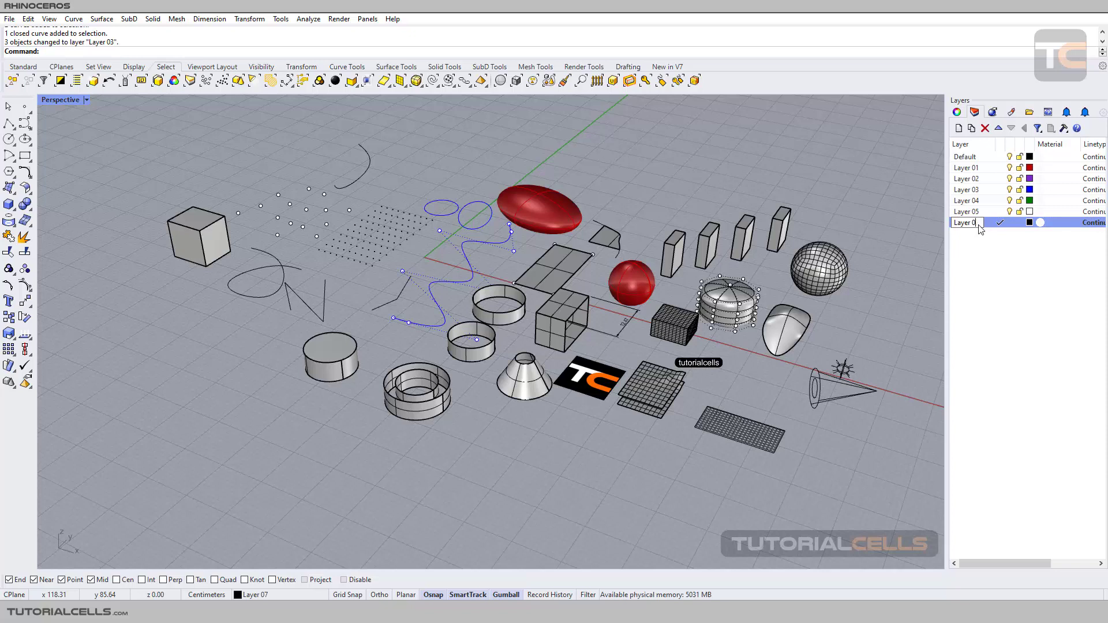
Keep new Layer 06, make Default current, and select all objects on Layer 01
left_click(970, 157)
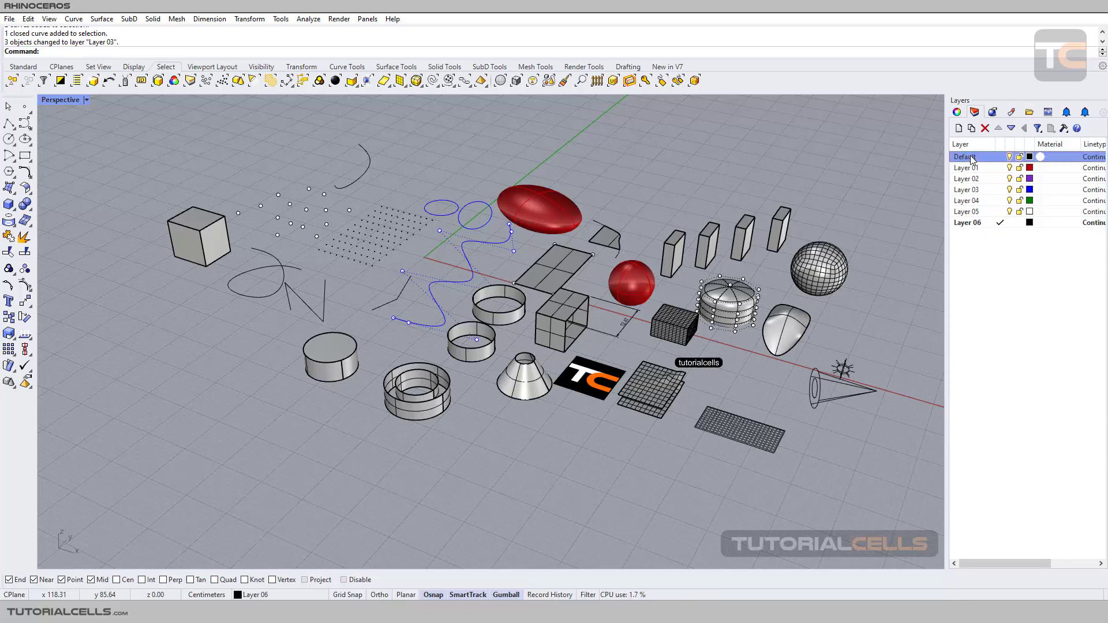
left_click(966, 156)
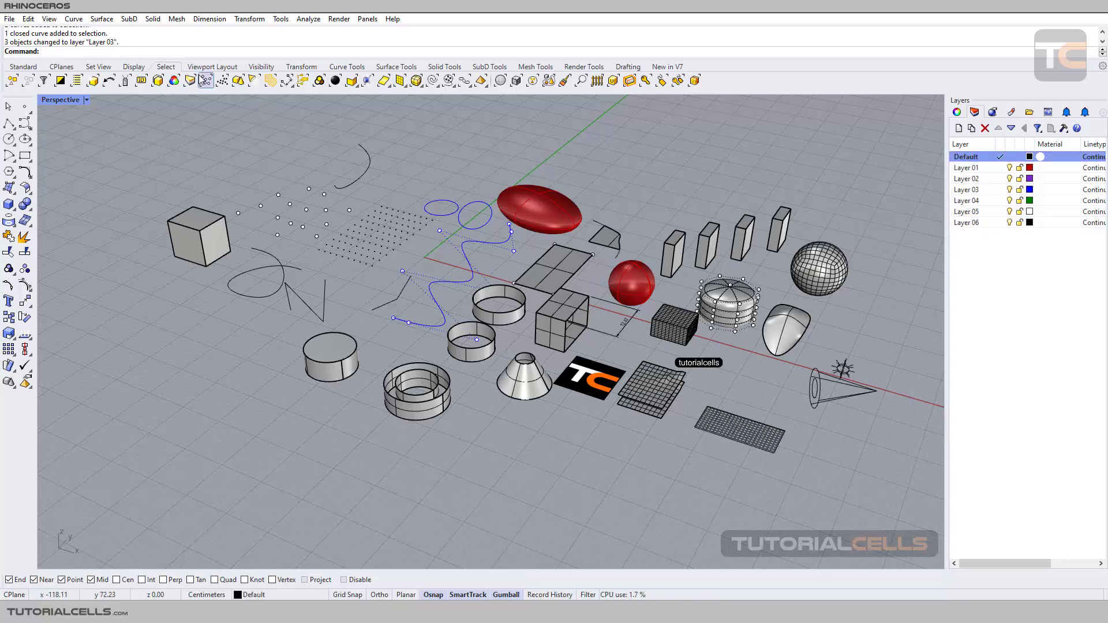
left_click(190, 81)
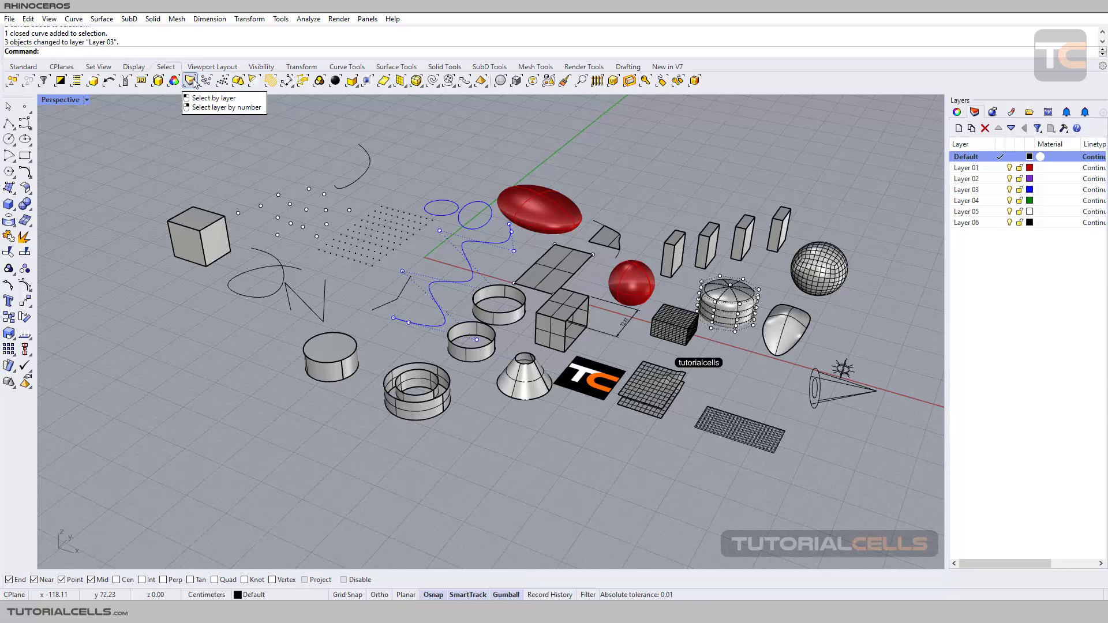
left_click(209, 97)
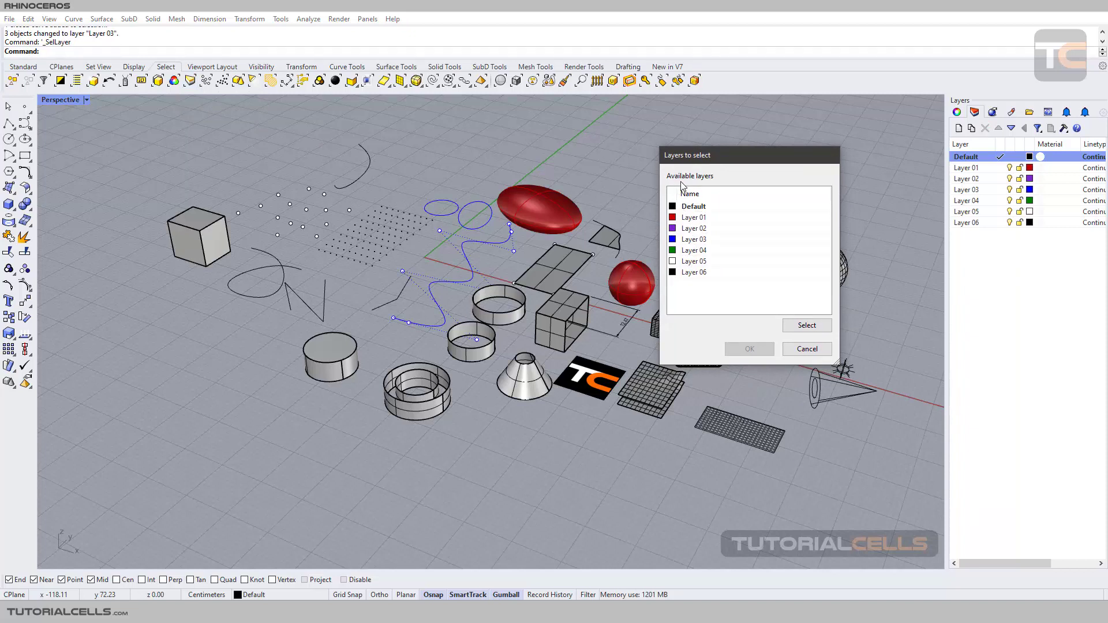
left_click(694, 217)
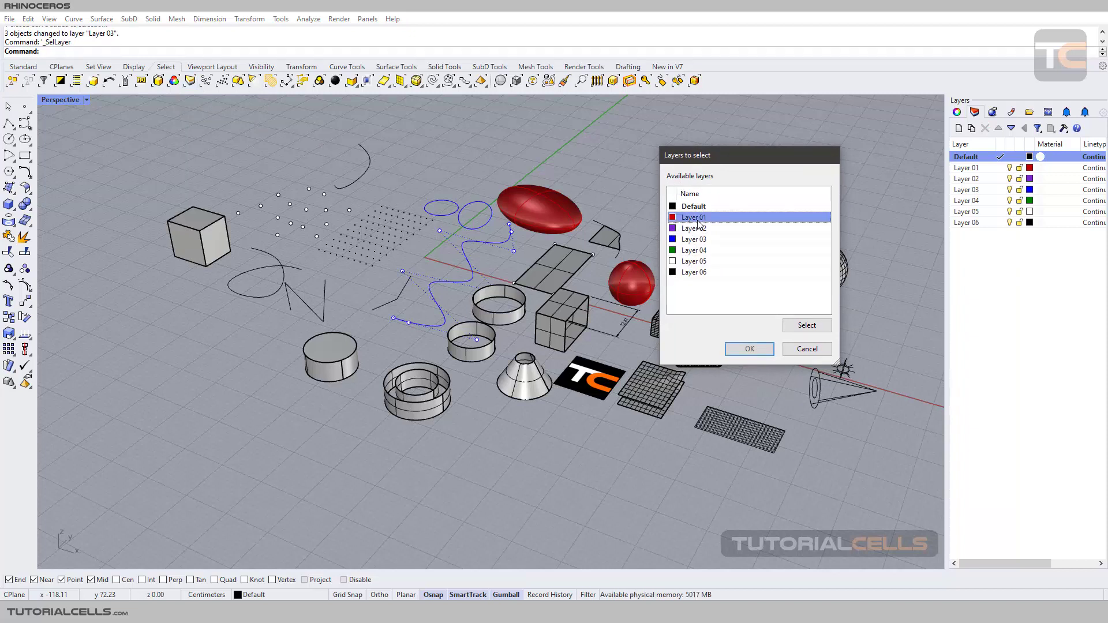
left_click(807, 325)
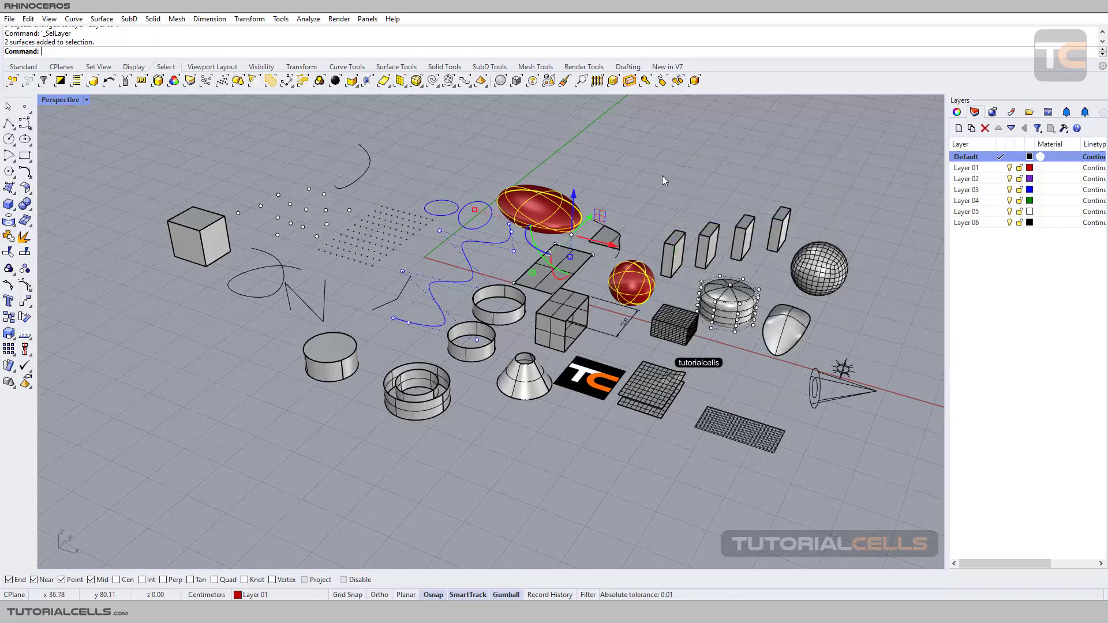
mouse_move(205, 81)
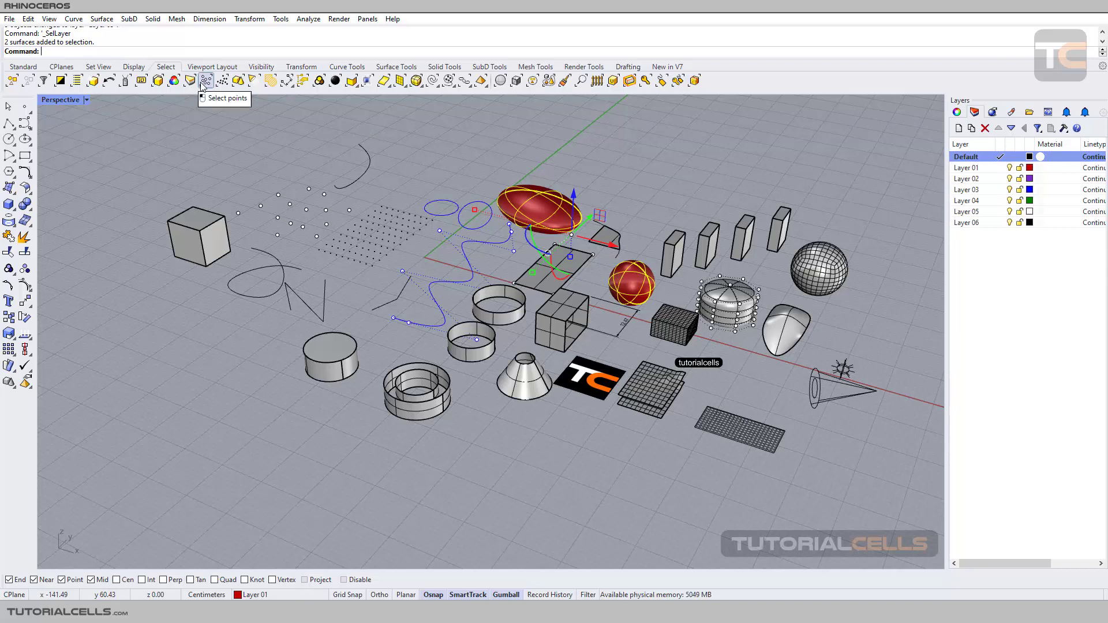
Select all point objects, then select only the grid point cloud
left_click(206, 80)
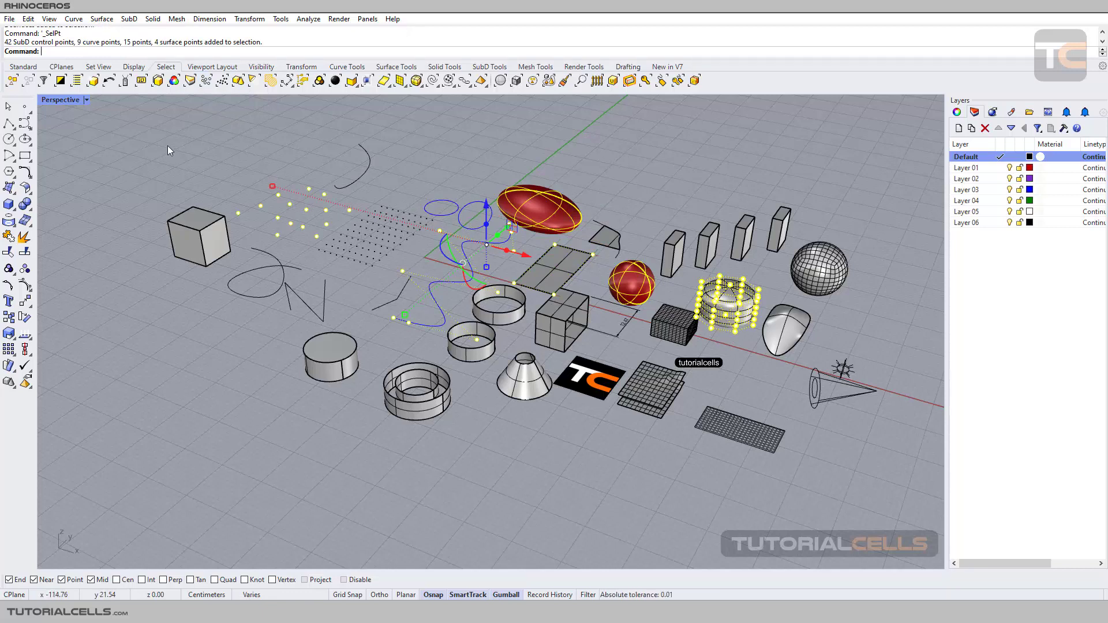
left_click(222, 81)
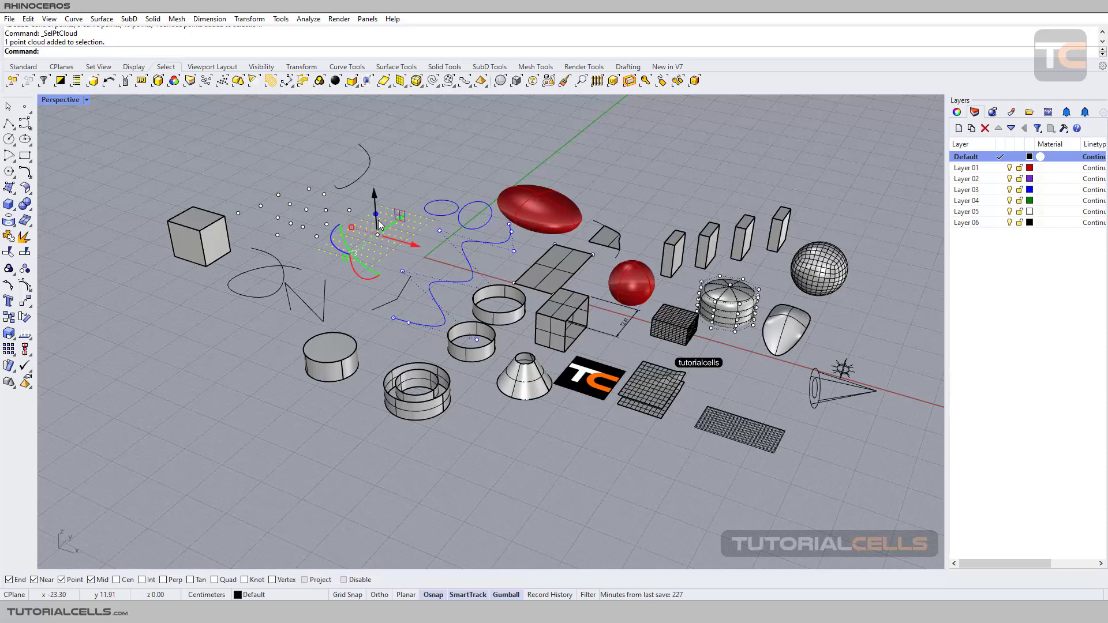
mouse_move(57, 123)
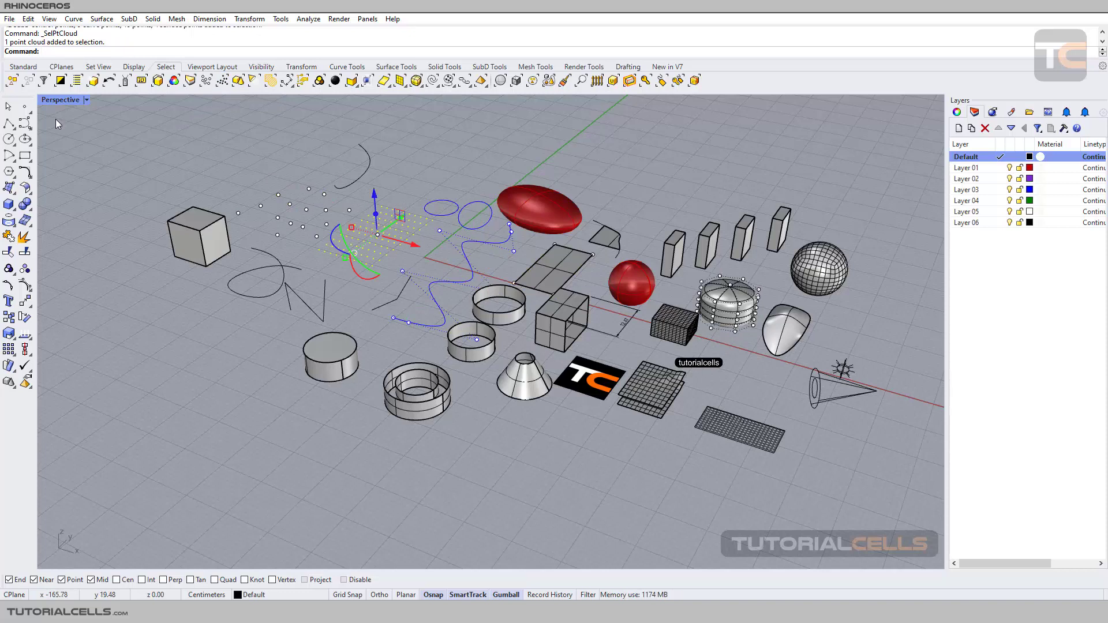